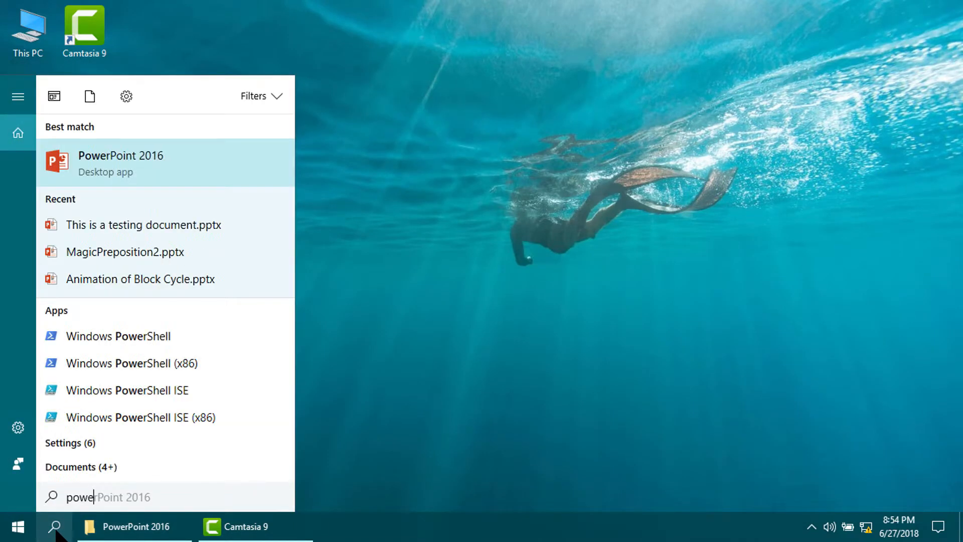
Launch PowerPoint and create a new presentation with the Damask theme
left_click(120, 163)
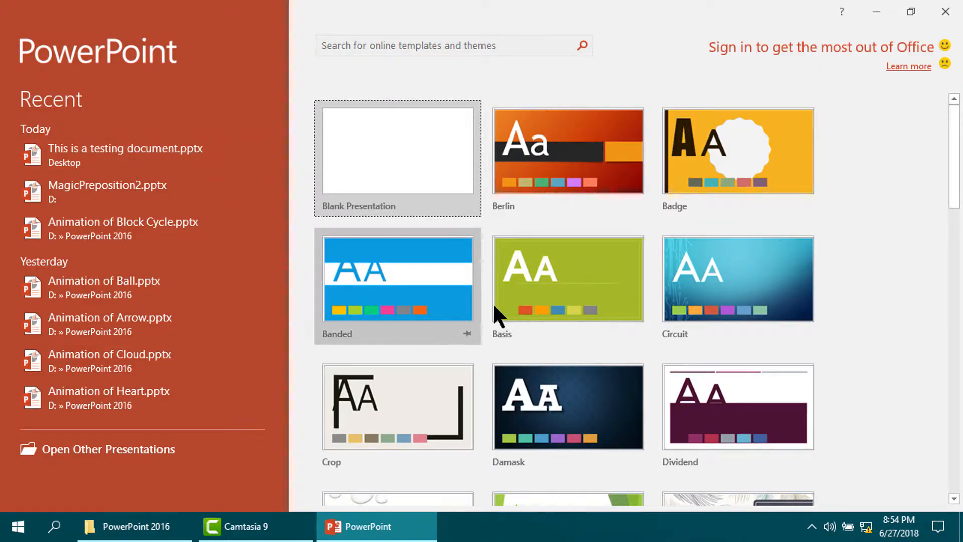
left_click(568, 407)
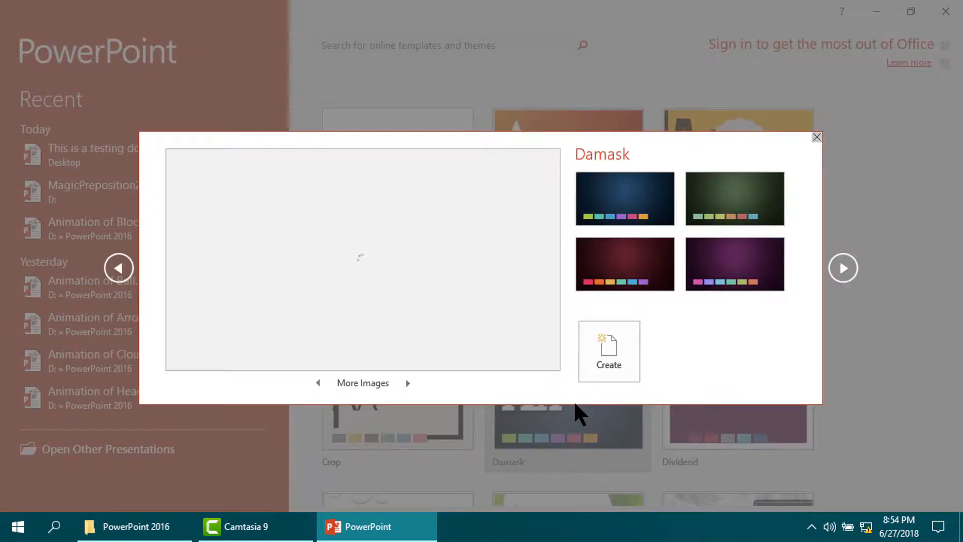
left_click(608, 351)
type("S")
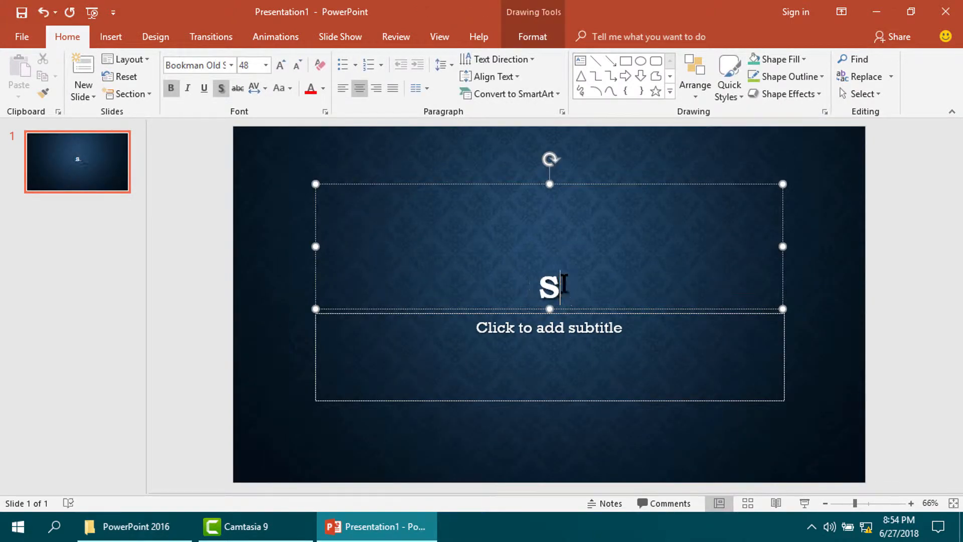
Fill the title slide with 'SAVE FILE USING PASSWORD' and the subtitle 'It is a testing'
type("AVE FILE")
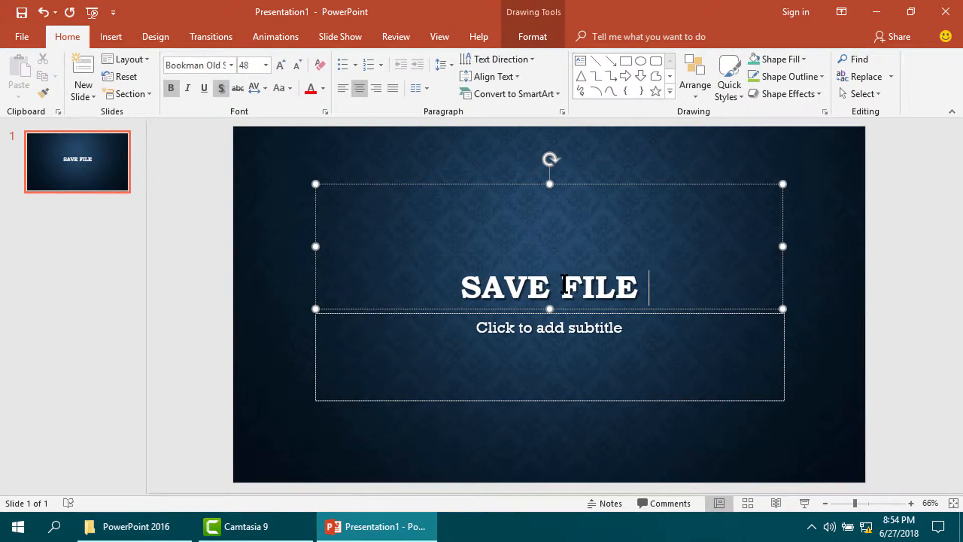
type("USING PASSWORD")
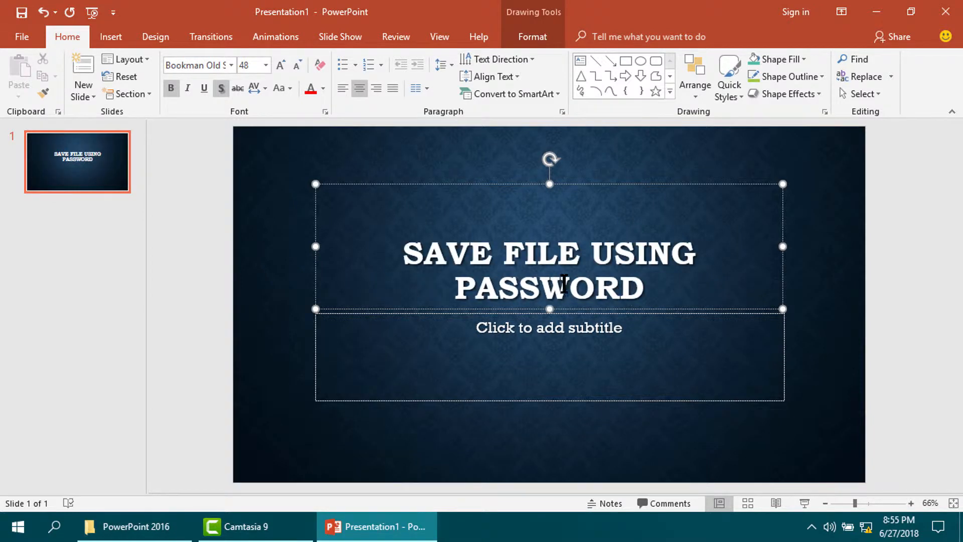
type("It is a testing....")
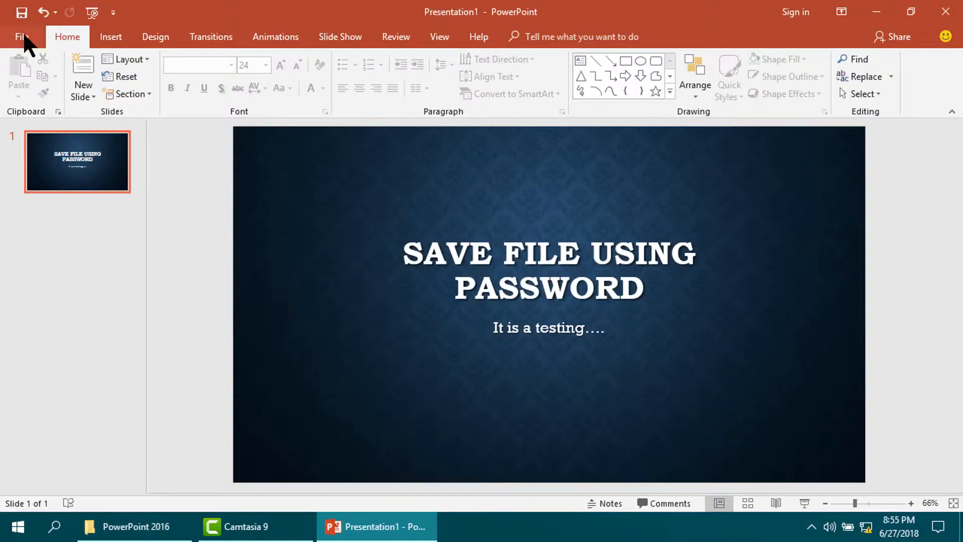
Start a Save As of the presentation to a folder on this computer
left_click(20, 36)
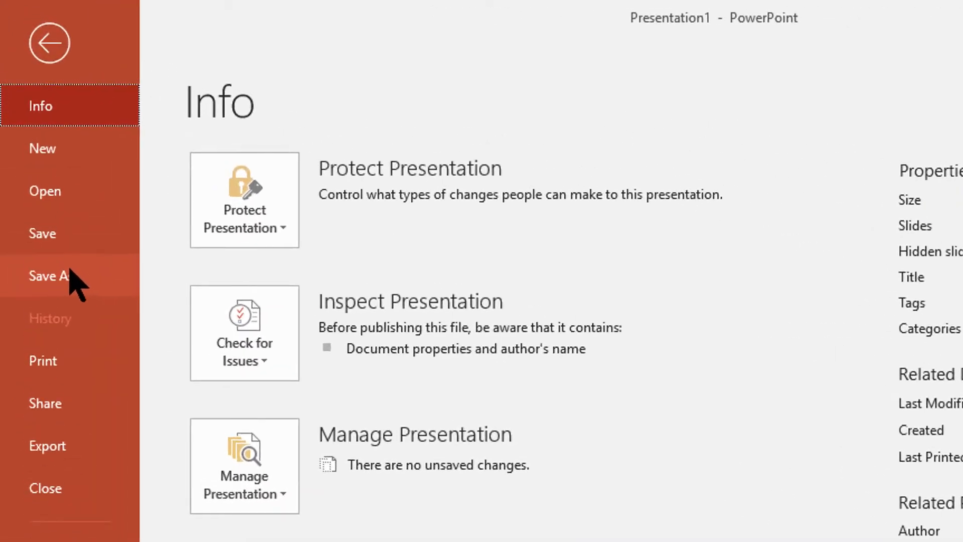
left_click(52, 277)
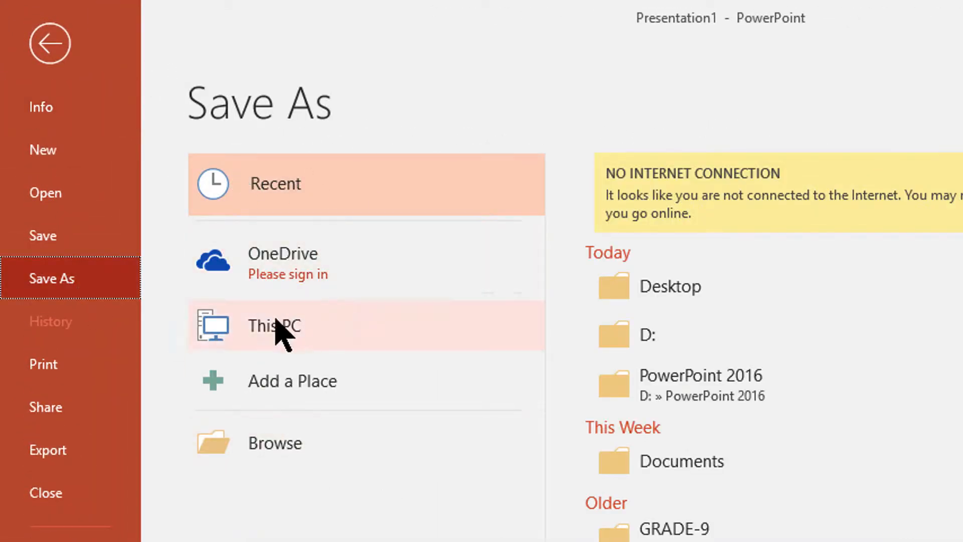
left_click(274, 326)
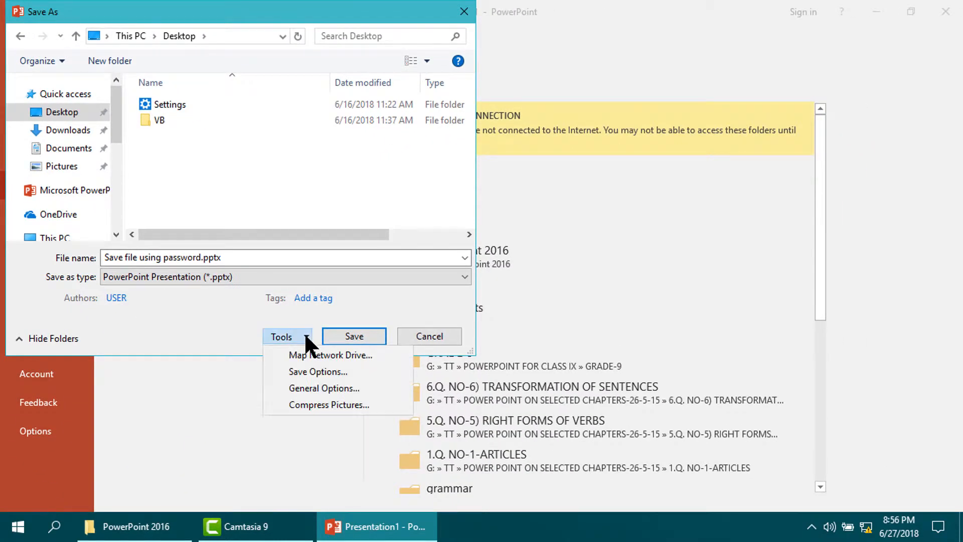
Set a password to open via Tools > General Options and confirm it
left_click(323, 387)
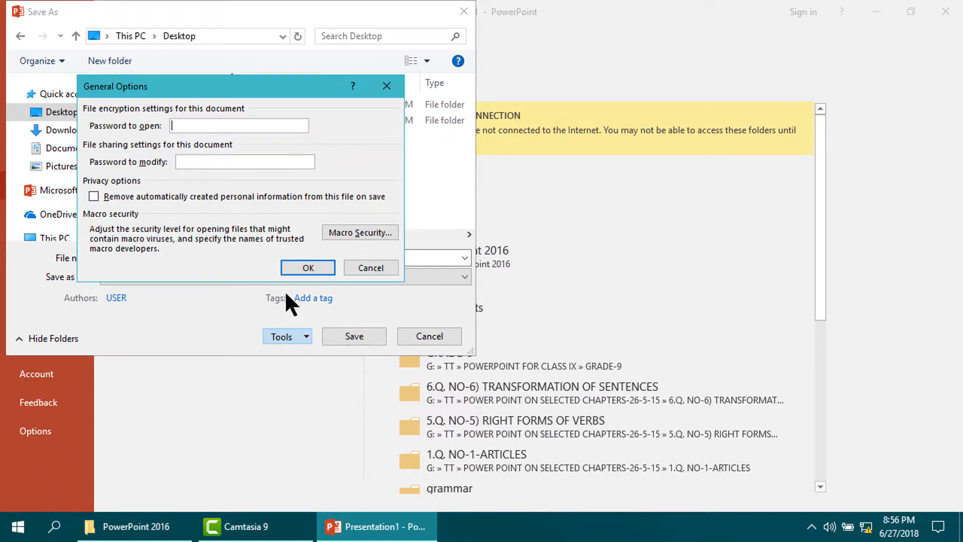
type("**")
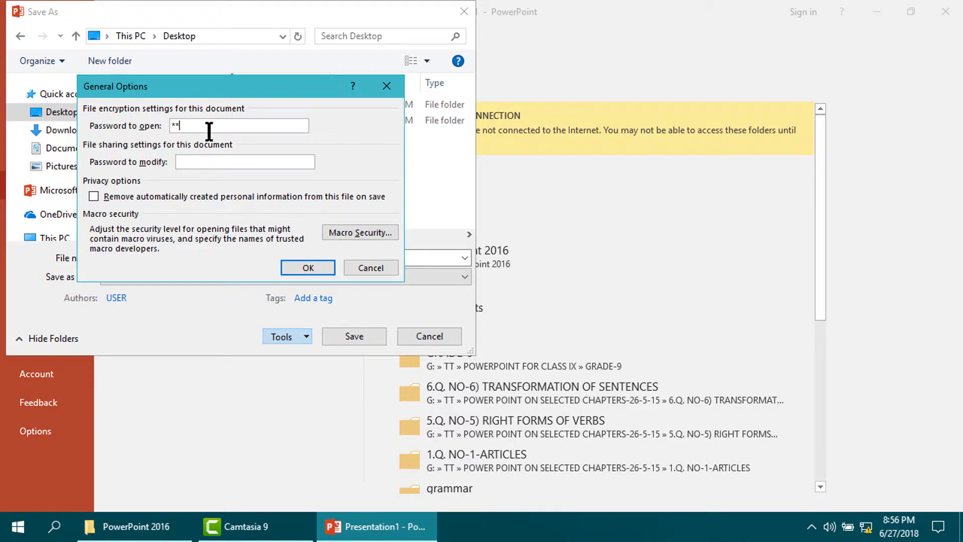
type("*")
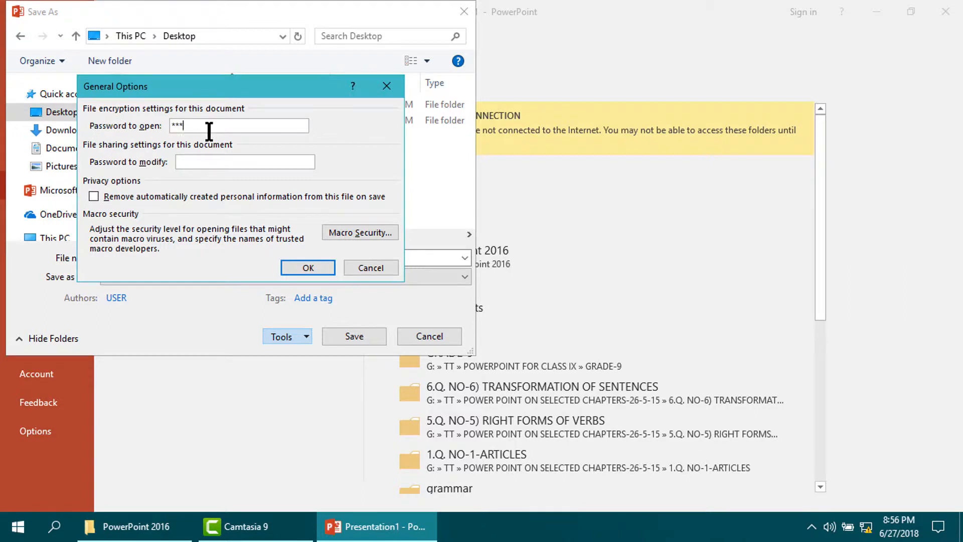
left_click(307, 266)
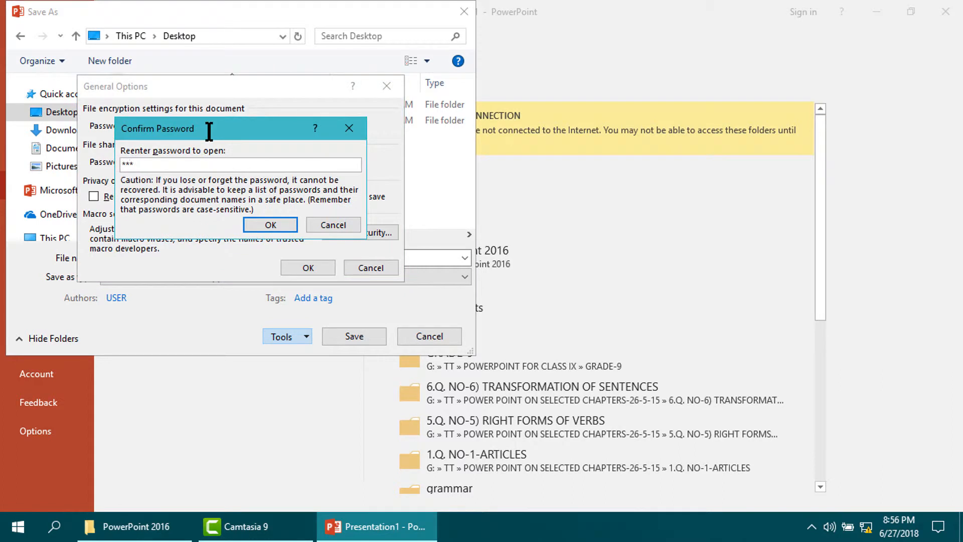
left_click(269, 224)
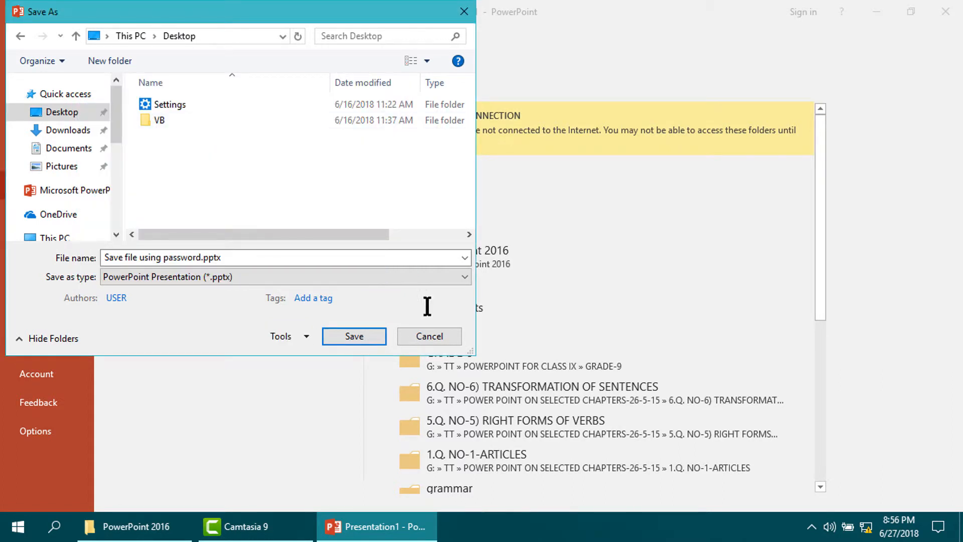
Save the protected presentation to the desktop as 'Save file using password.pptx'
left_click(429, 336)
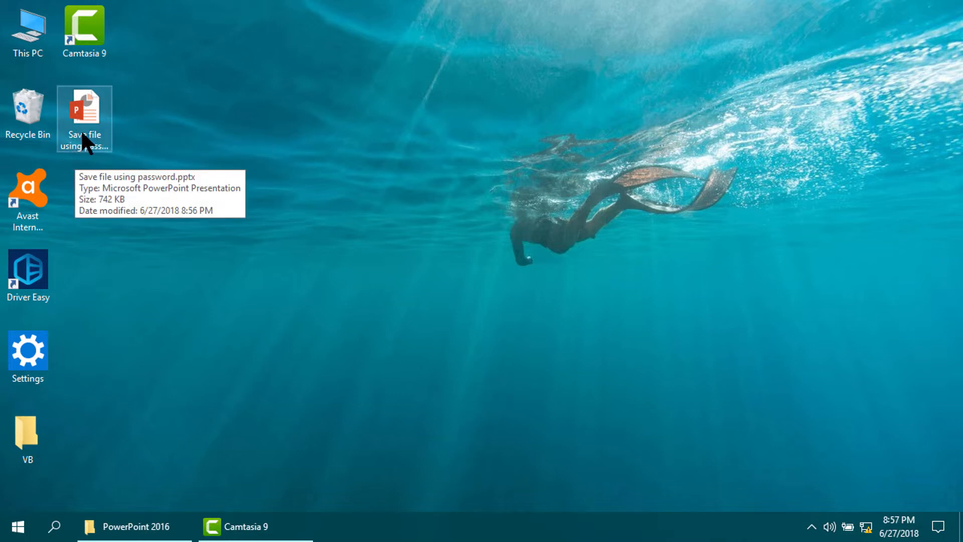
double_click(84, 108)
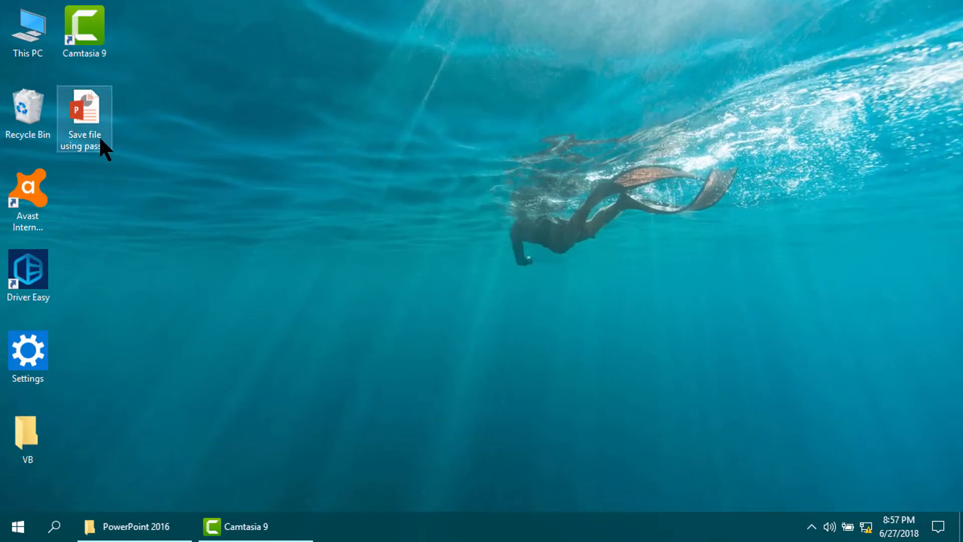
Reopen the saved file with a wrong password and confirm the attempt is rejected
double_click(84, 108)
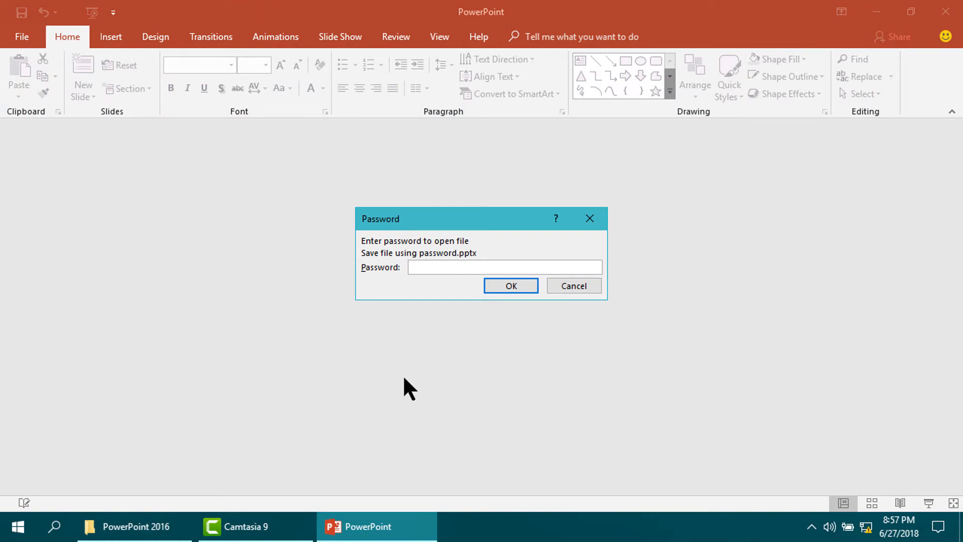
type("*****")
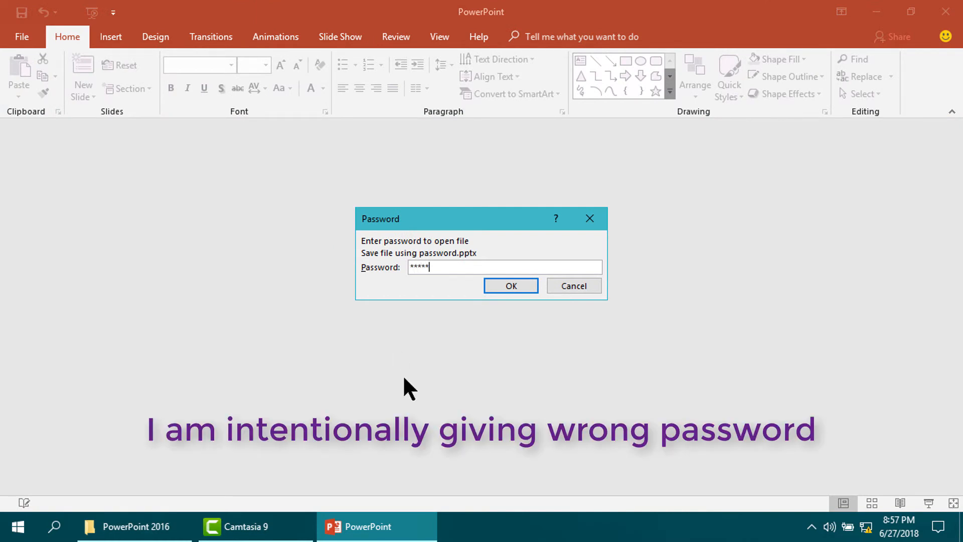
left_click(510, 285)
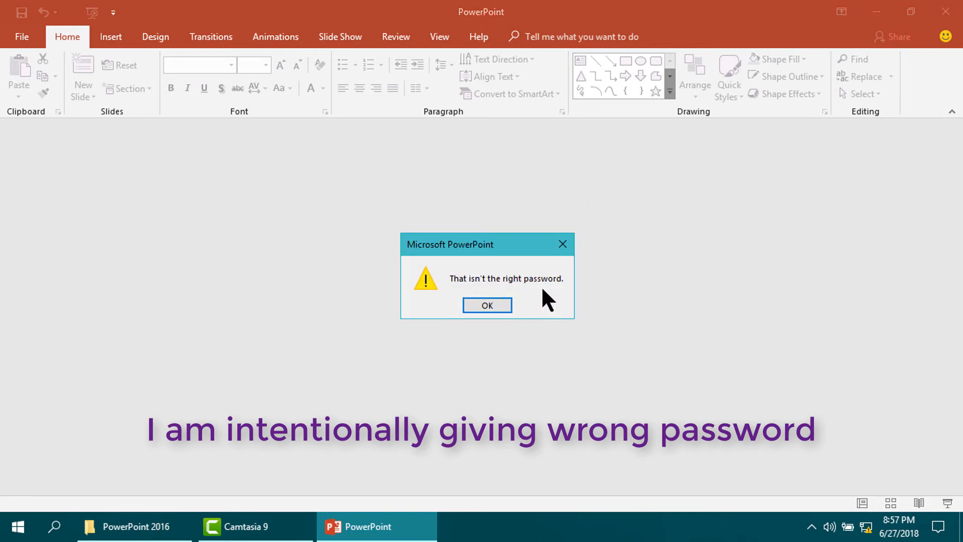
left_click(487, 304)
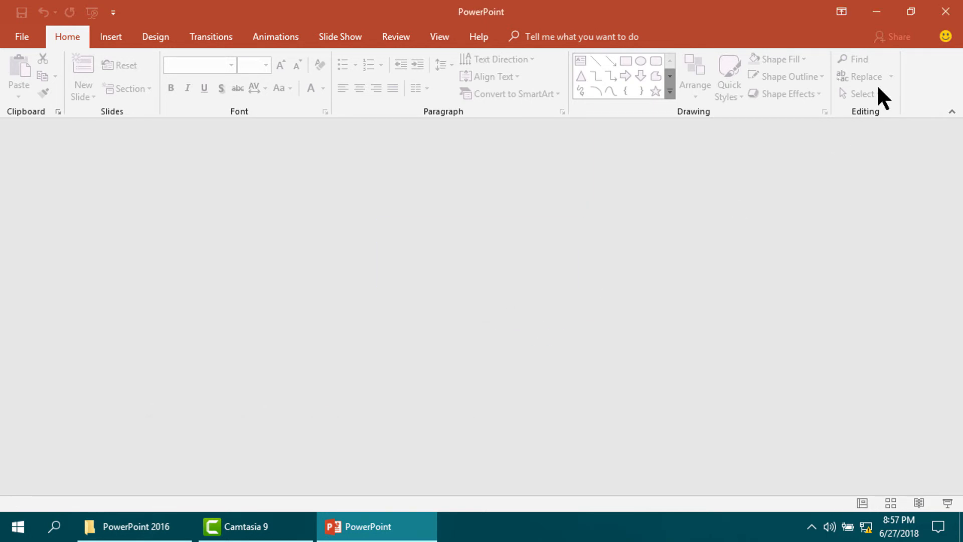